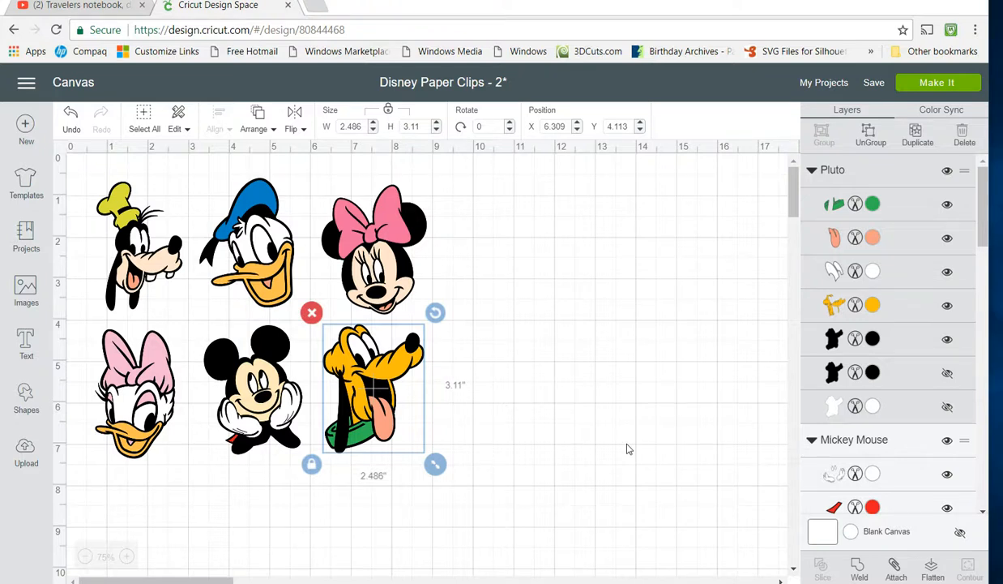
pyautogui.moveTo(634, 386)
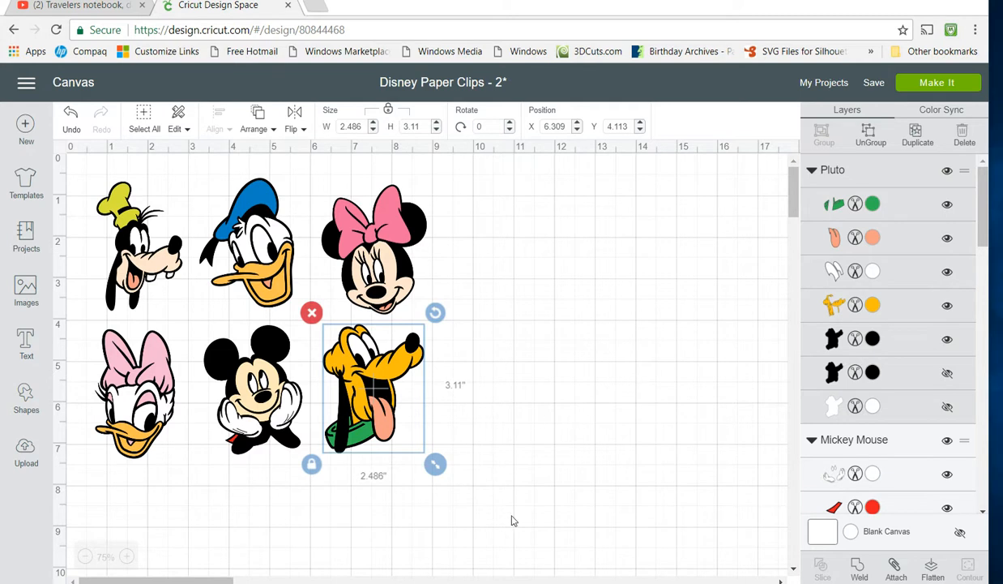
pyautogui.moveTo(502, 480)
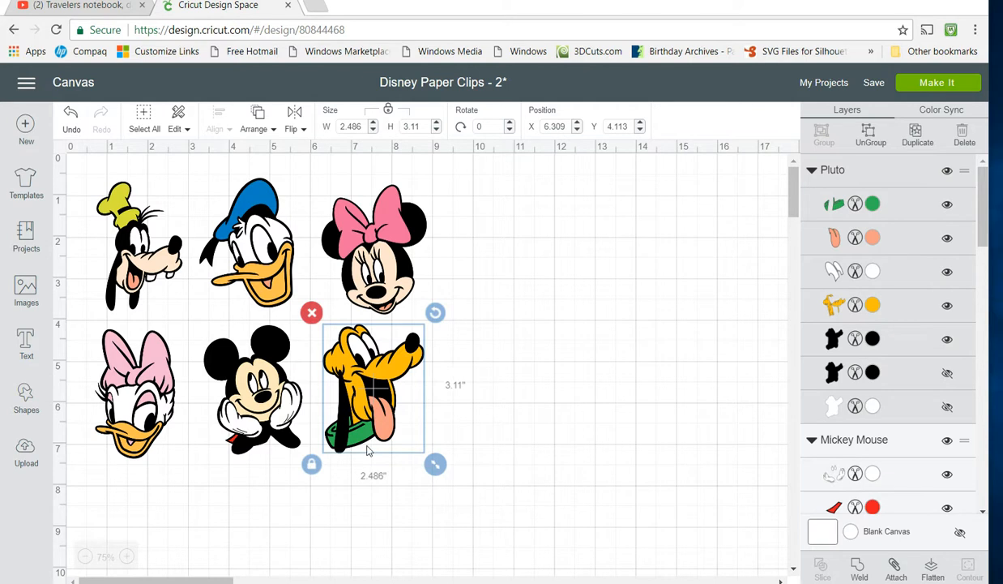
pyautogui.moveTo(184, 470)
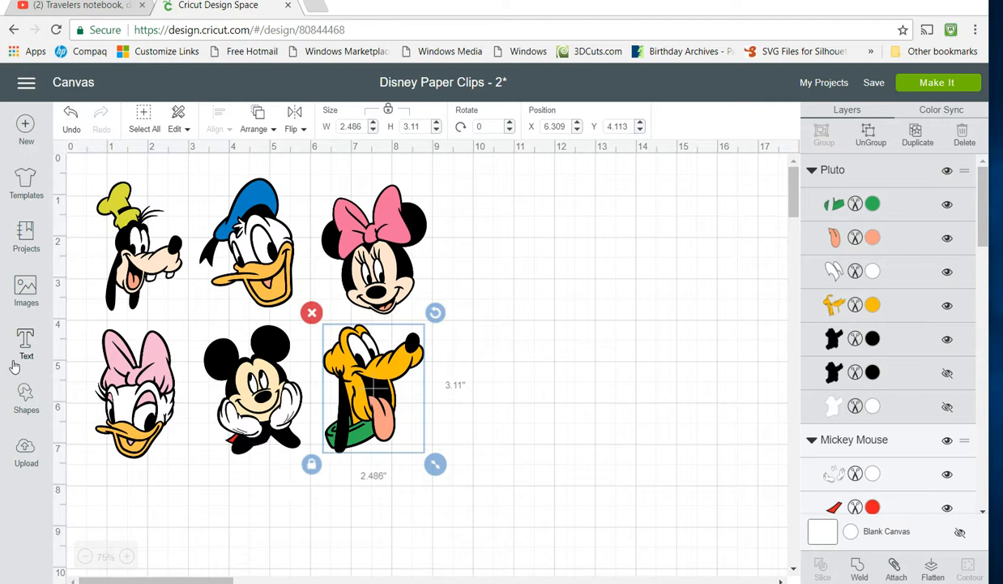
# Insert Mickey's thumbs-up glove, open hand, shoe and shorts from the image library onto the canvas.
pyautogui.click(26, 290)
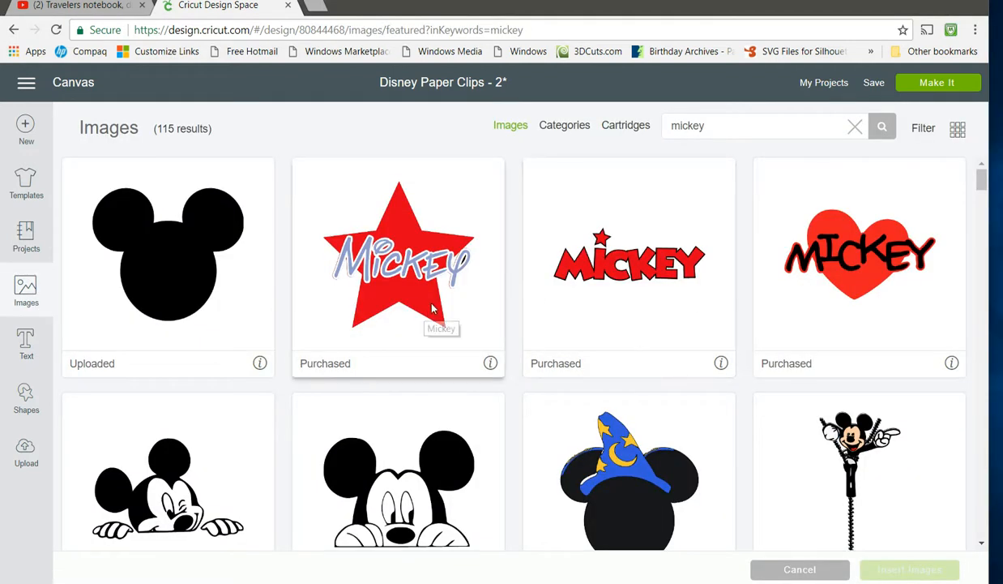
pyautogui.scroll(-3)
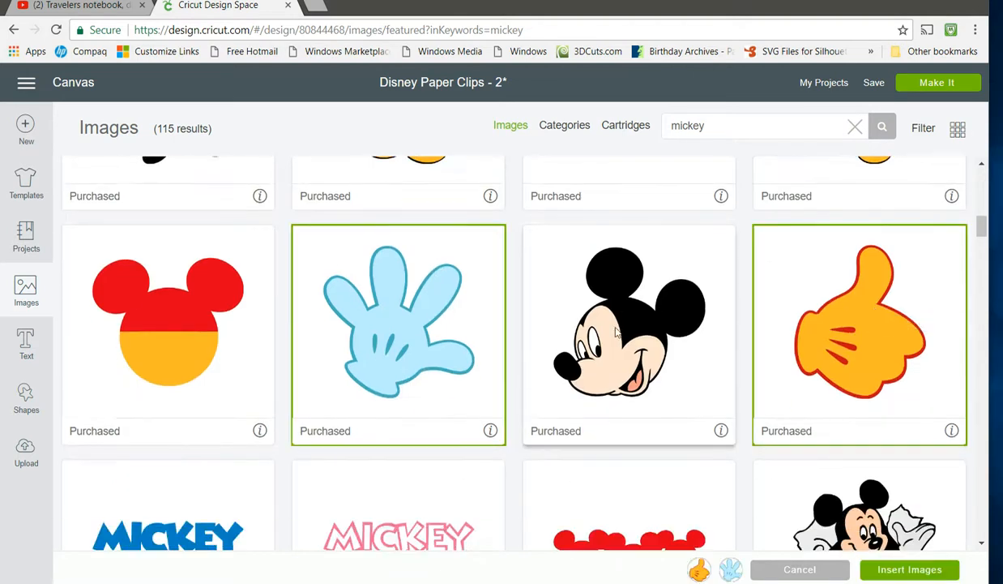
pyautogui.scroll(-3)
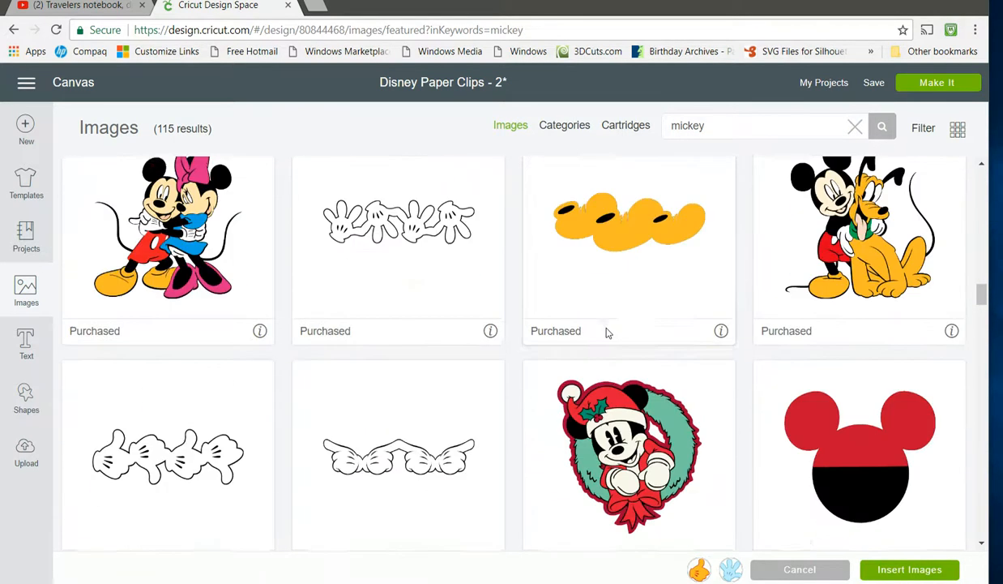
pyautogui.scroll(-3)
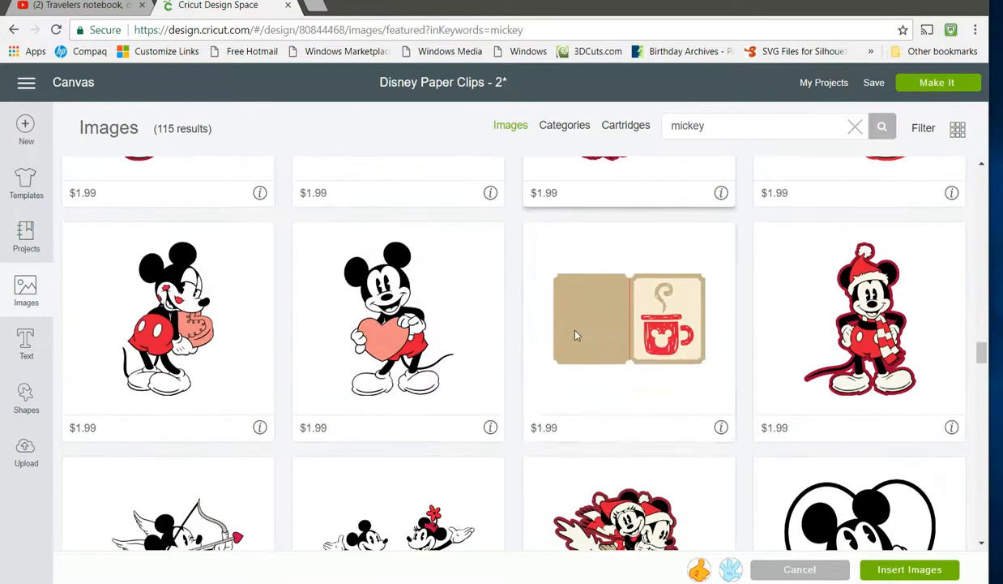
pyautogui.scroll(-3)
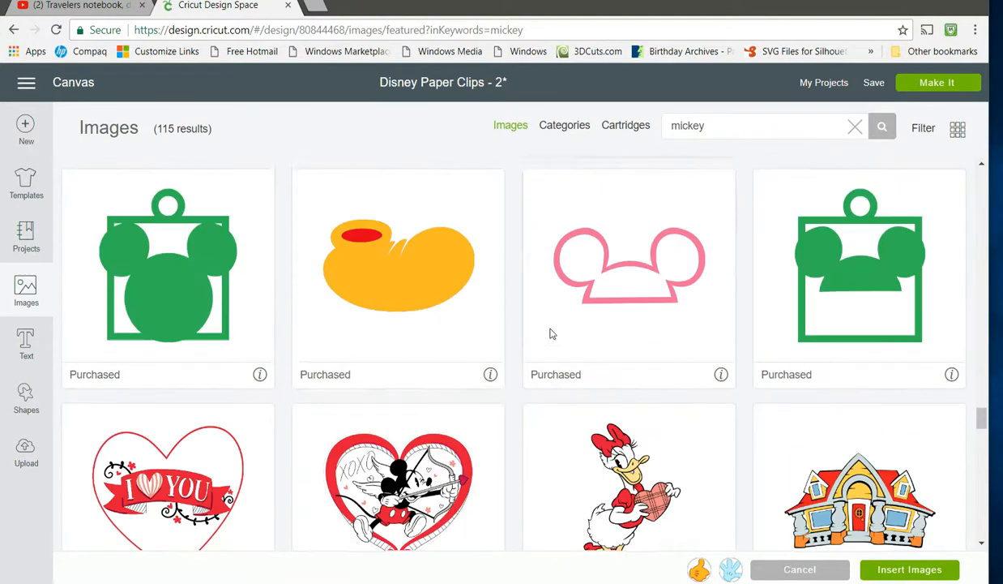
pyautogui.scroll(-3)
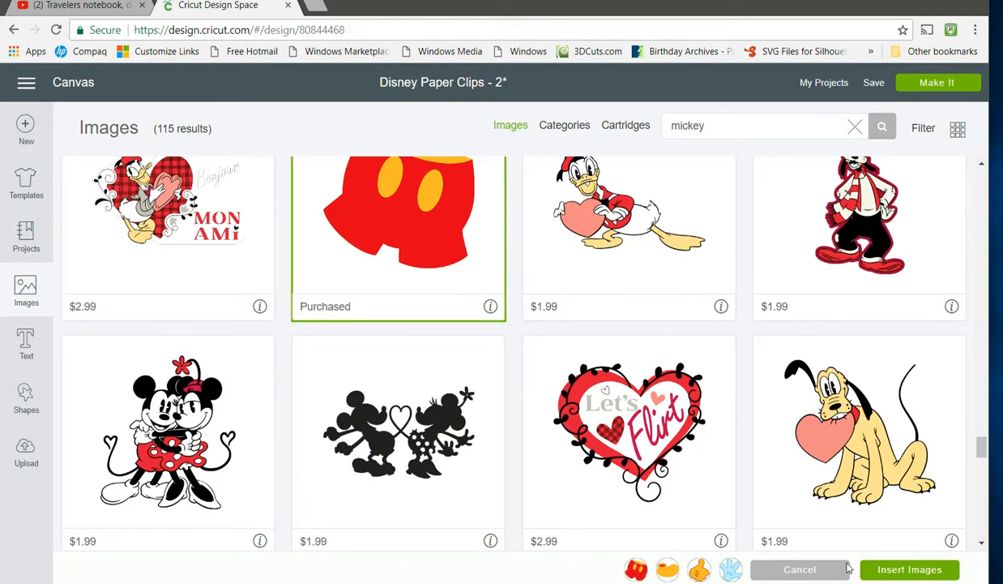
pyautogui.click(909, 569)
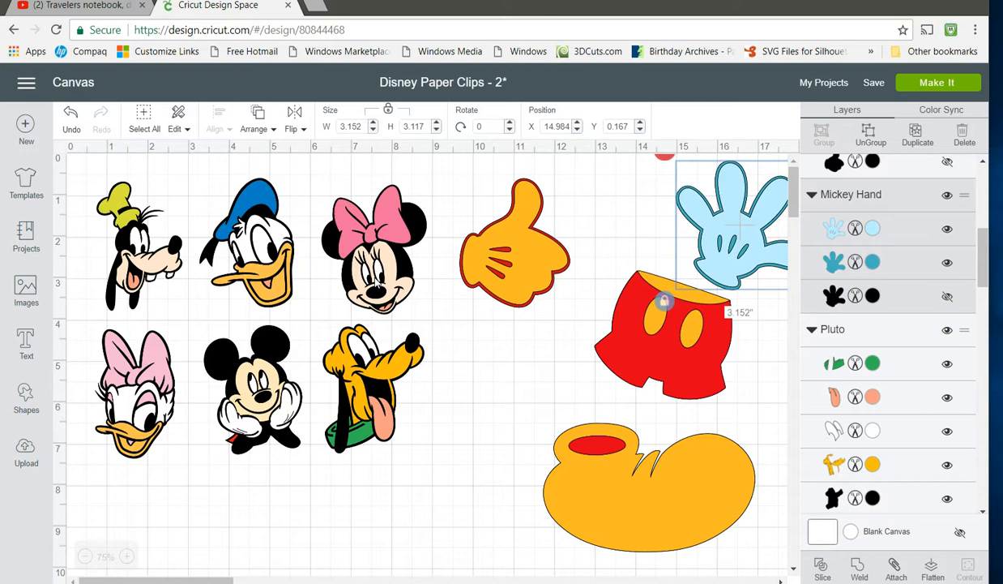
pyautogui.moveTo(307, 387)
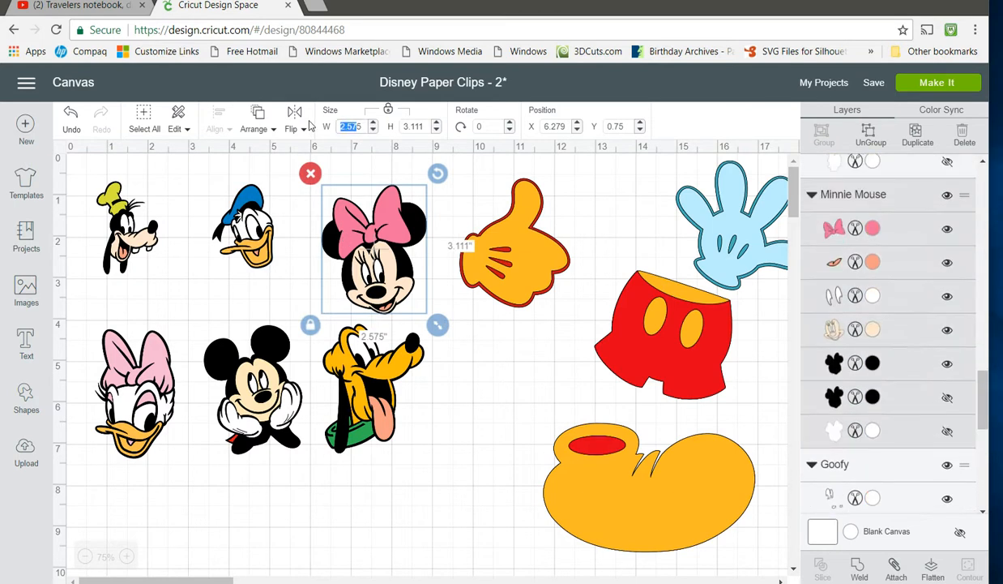
# Shrink Minnie's and Daisy's heads to about 1.5 inches wide with proportions locked.
pyautogui.write('1')
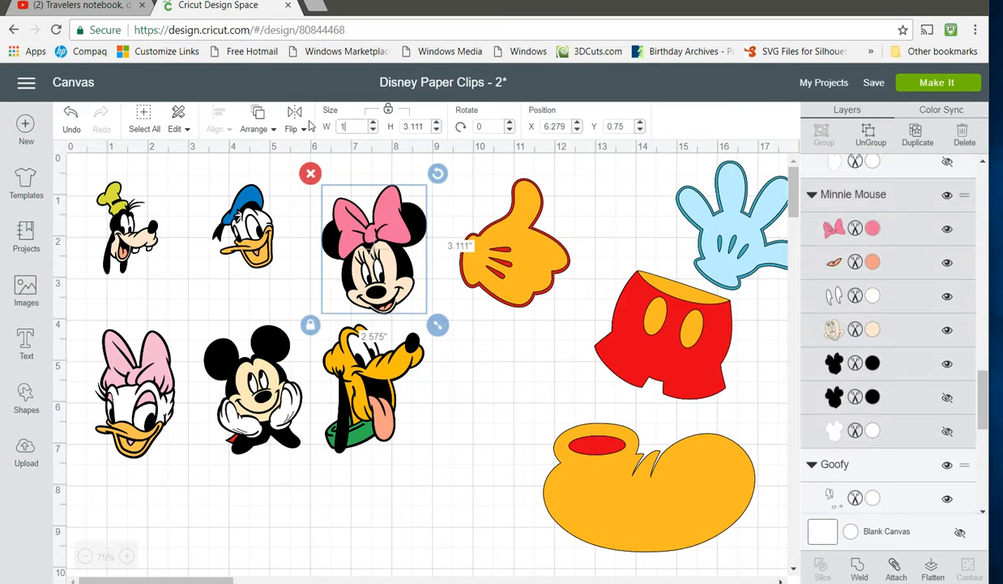
pyautogui.moveTo(438, 324); pyautogui.dragTo(392, 271)
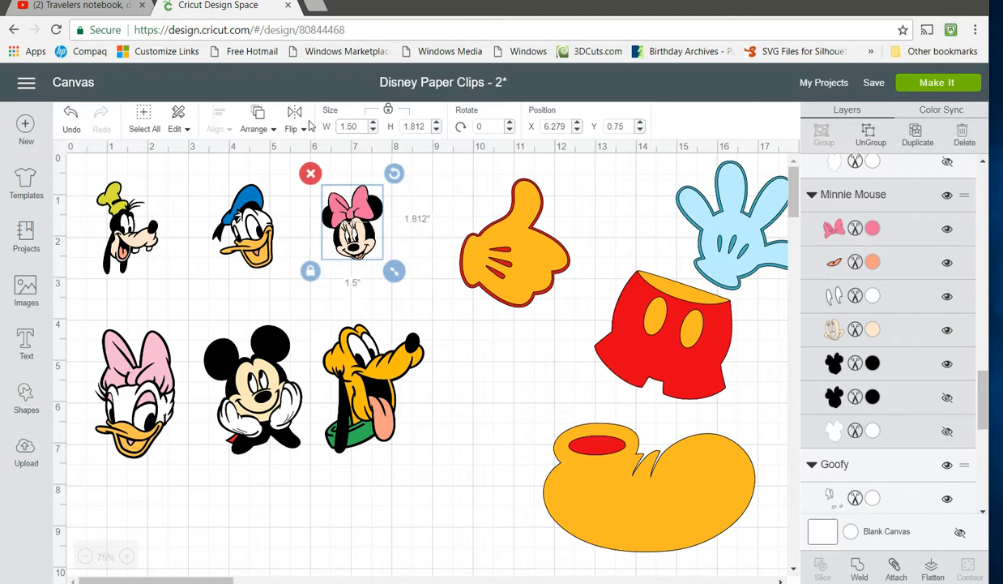
pyautogui.click(350, 127)
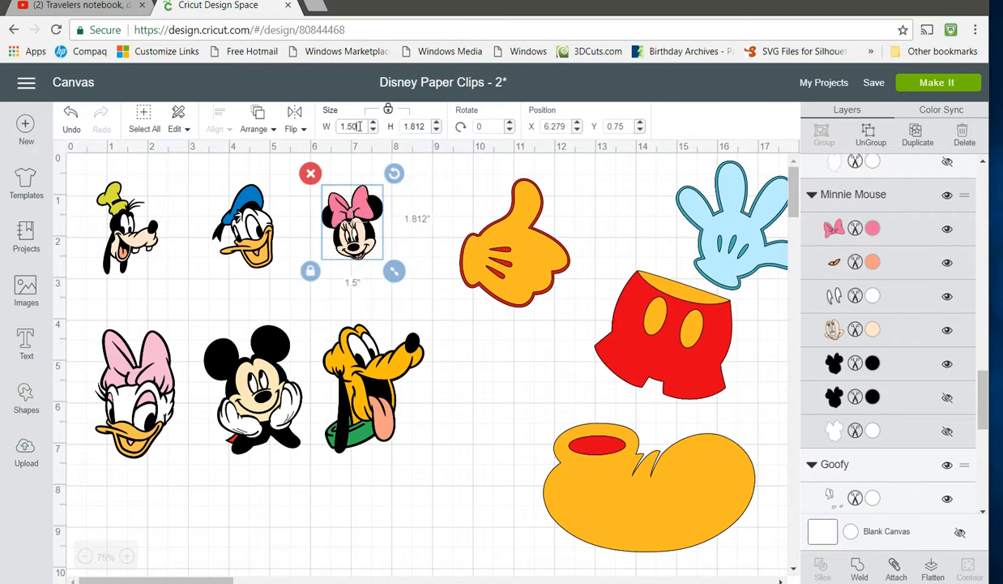
pyautogui.click(350, 126)
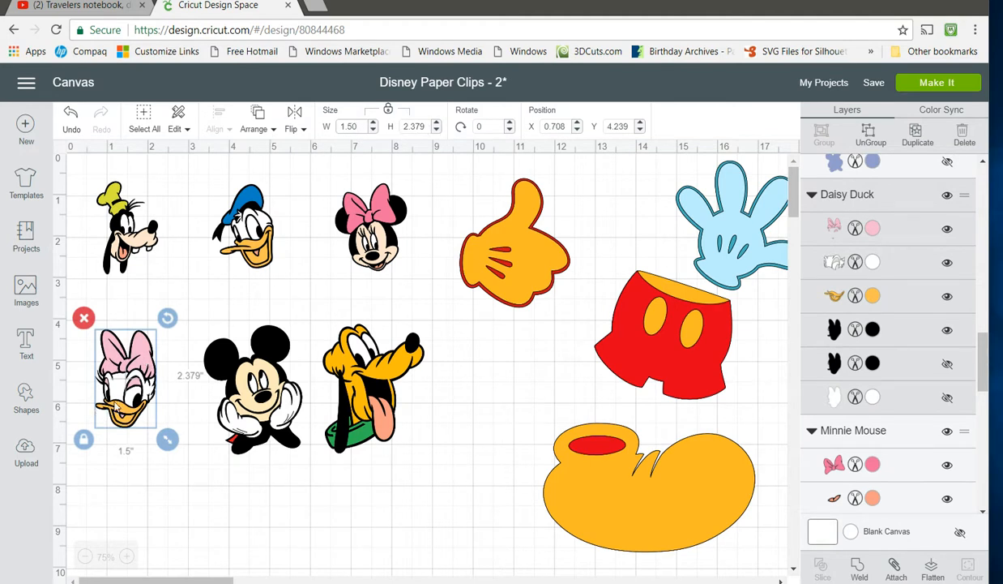
# Resize Mickey's head to a width of 1.75 inches and nudge it into place.
pyautogui.click(253, 389)
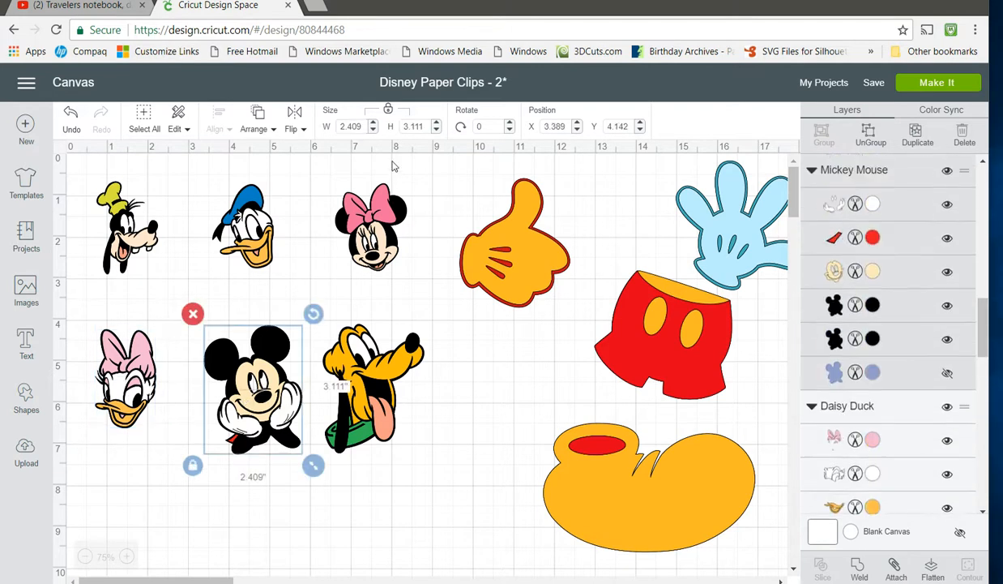
pyautogui.click(350, 127)
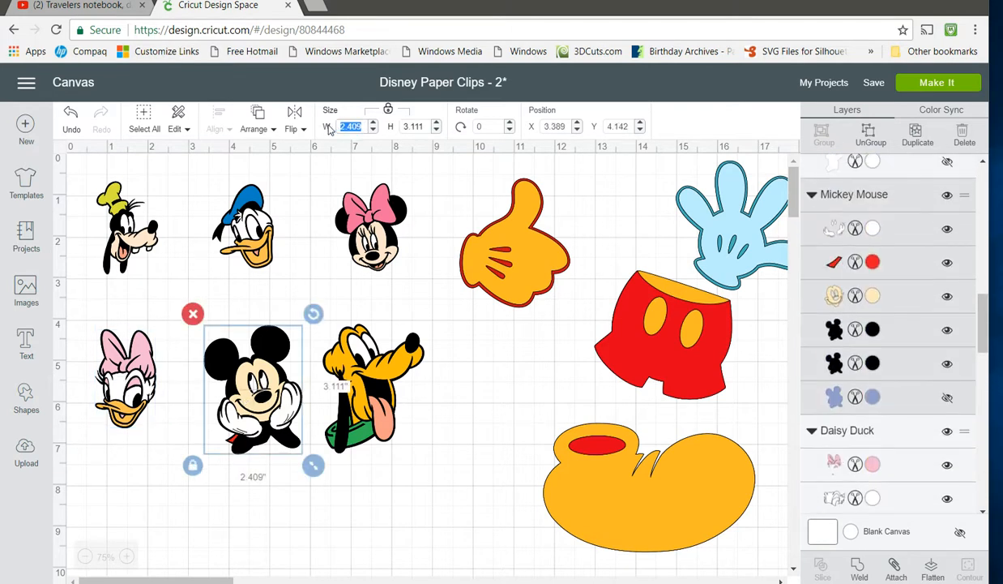
pyautogui.write('1.50')
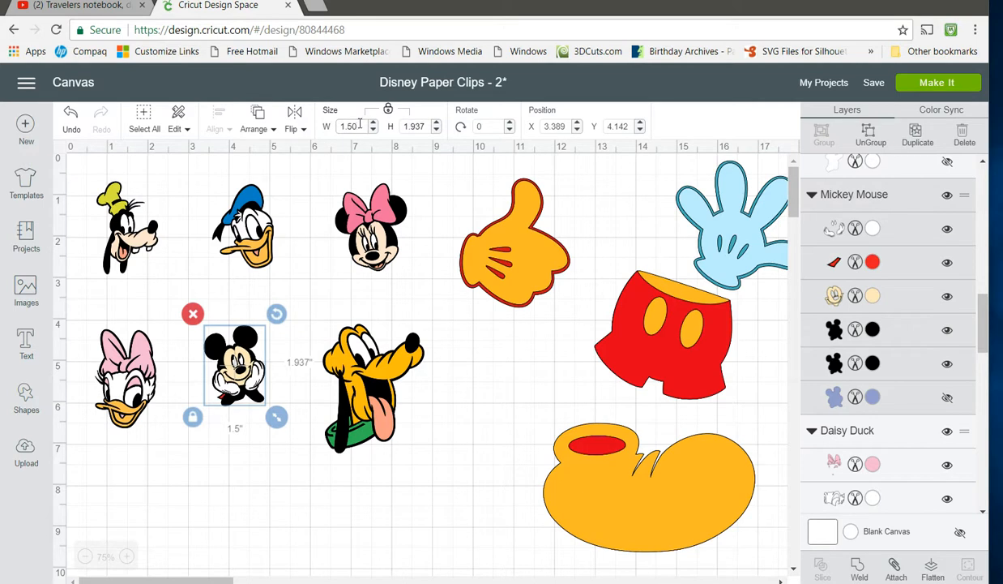
pyautogui.write('1.75')
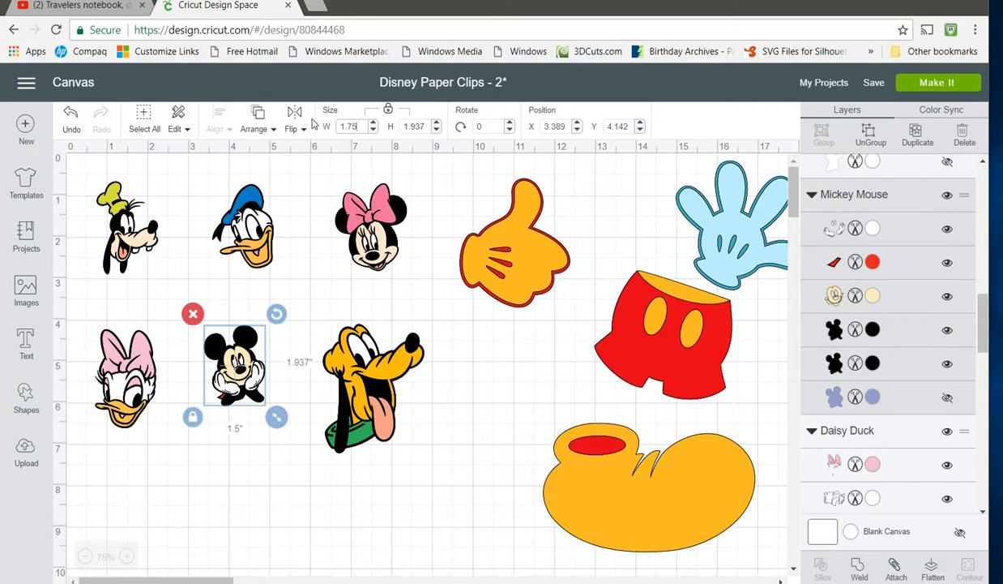
pyautogui.moveTo(276, 416); pyautogui.dragTo(285, 431)
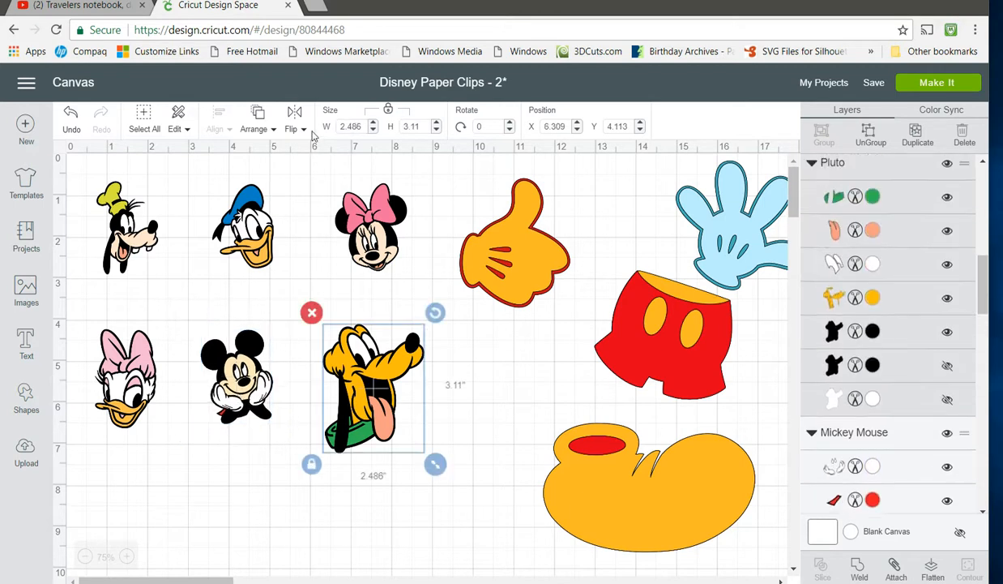
# Resize Pluto's head to 1.50 inches wide and tidy the heads into a compact two-row block.
pyautogui.click(350, 126)
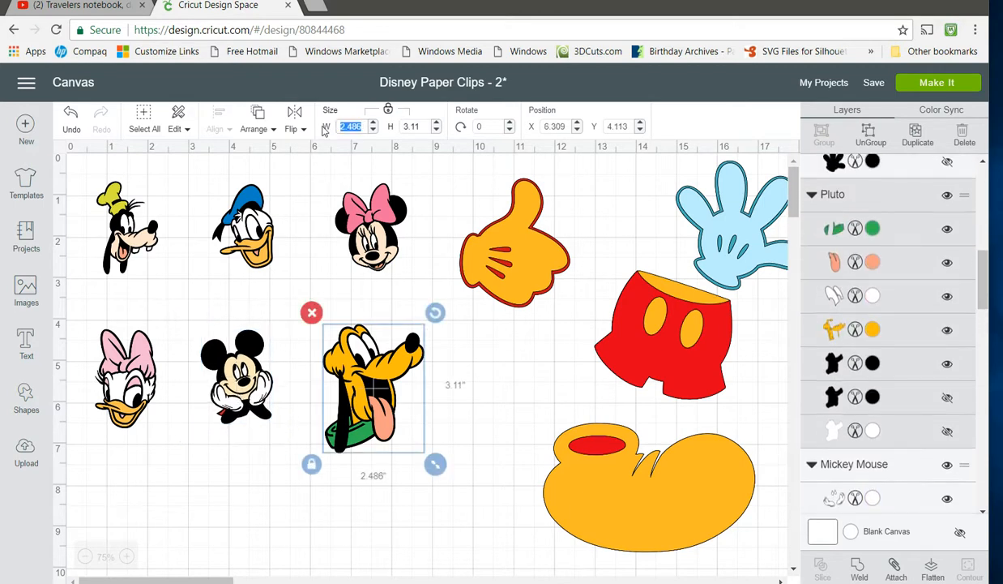
pyautogui.write('1.50')
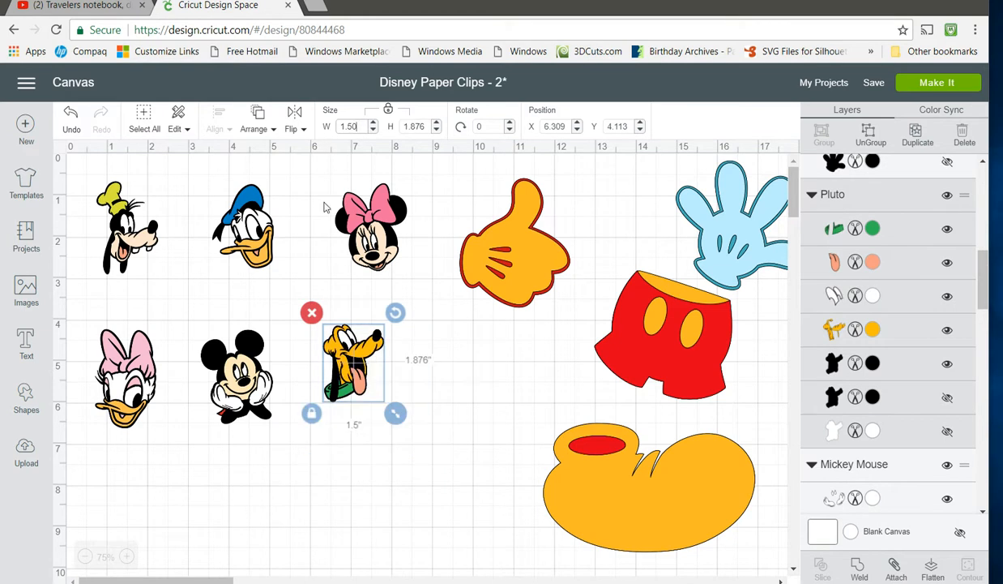
pyautogui.moveTo(360, 149)
pyautogui.write('1')
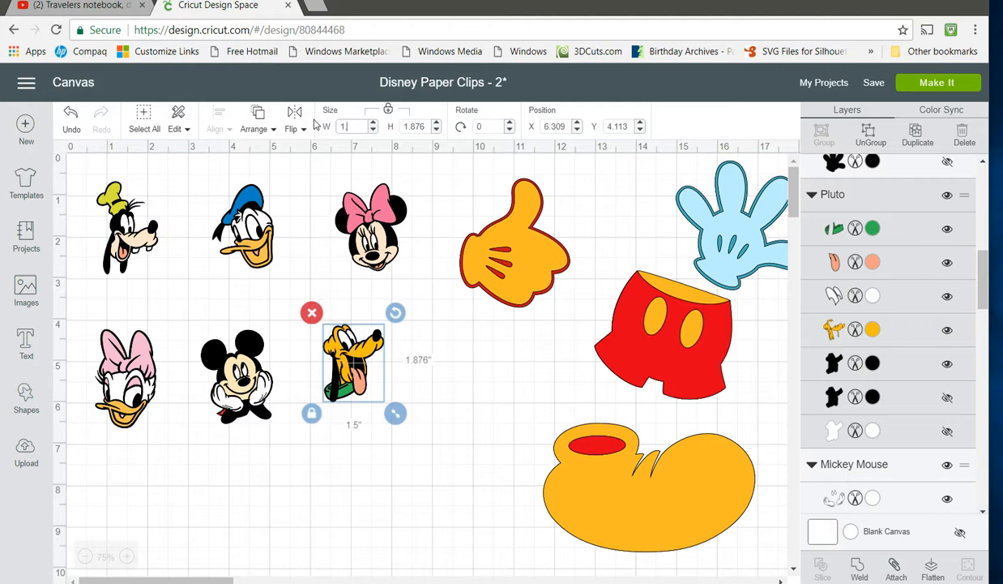
pyautogui.moveTo(396, 413); pyautogui.dragTo(405, 425)
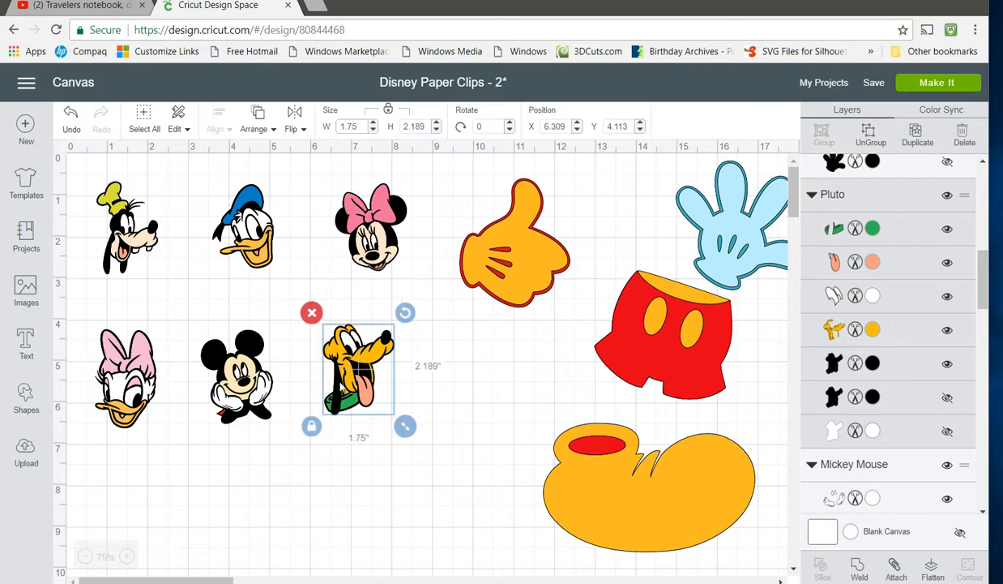
pyautogui.moveTo(358, 369); pyautogui.dragTo(373, 379)
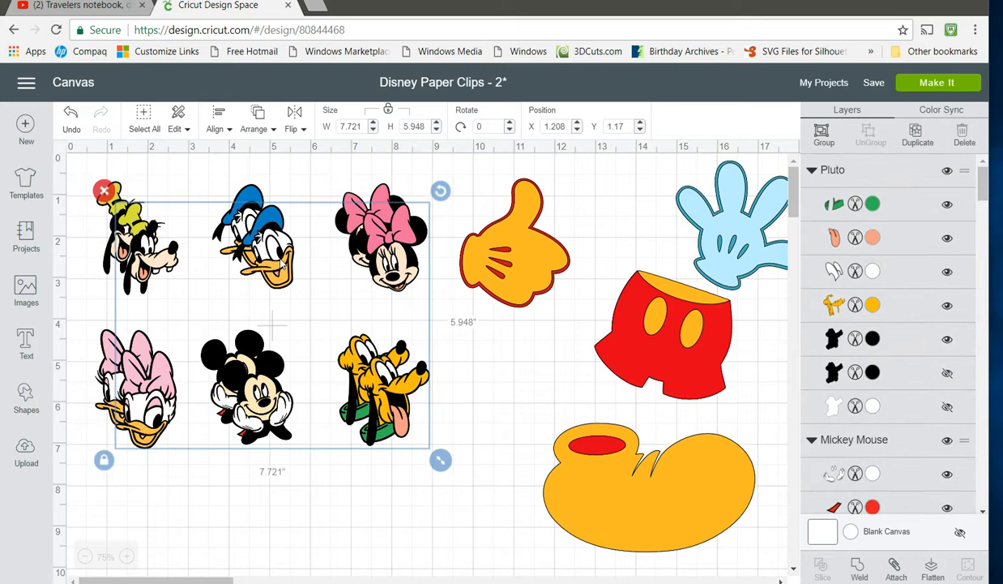
# Mirror the duplicated heads horizontally and place them below the originals as pairs.
pyautogui.moveTo(272, 324); pyautogui.dragTo(246, 479)
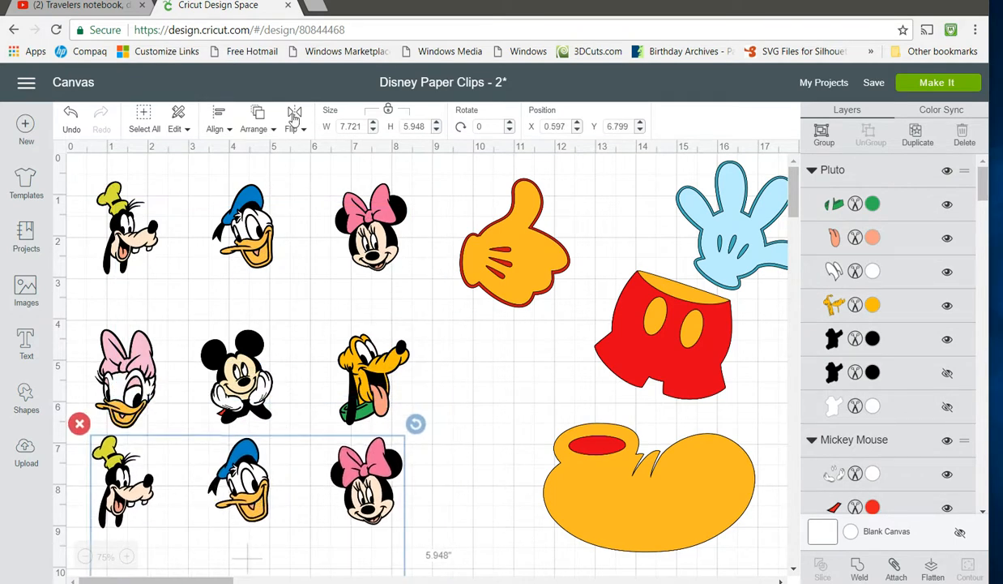
pyautogui.click(295, 120)
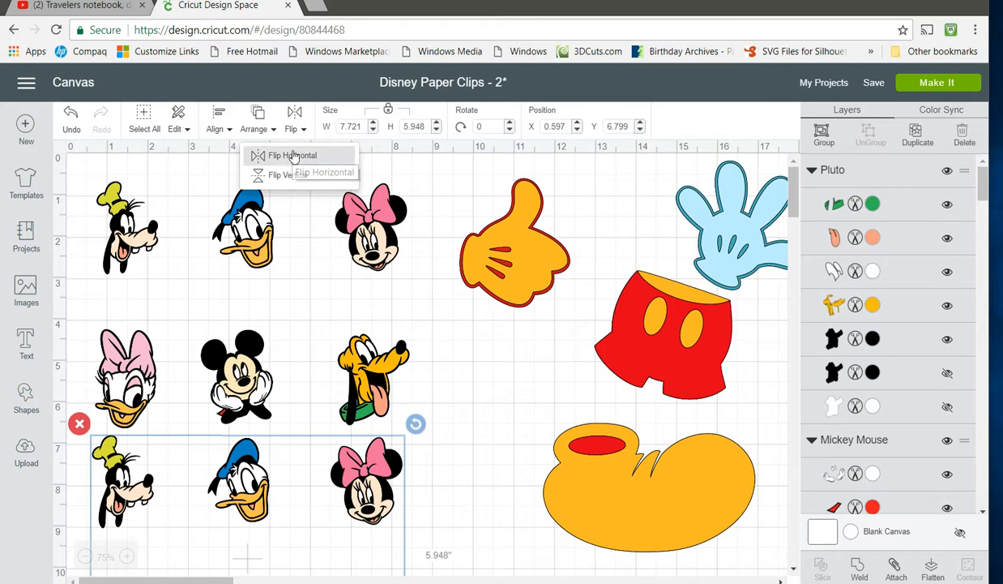
pyautogui.click(285, 155)
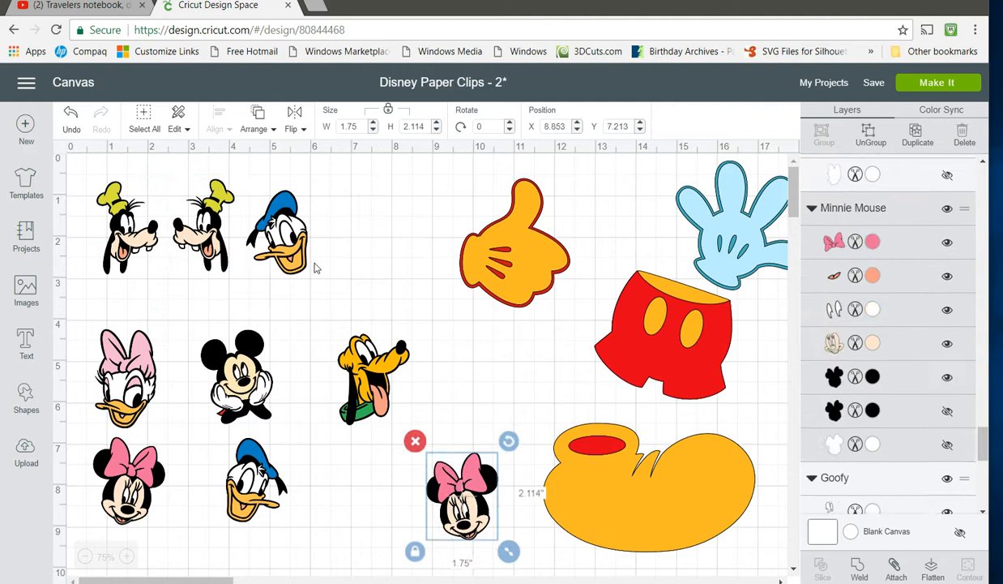
pyautogui.click(279, 230)
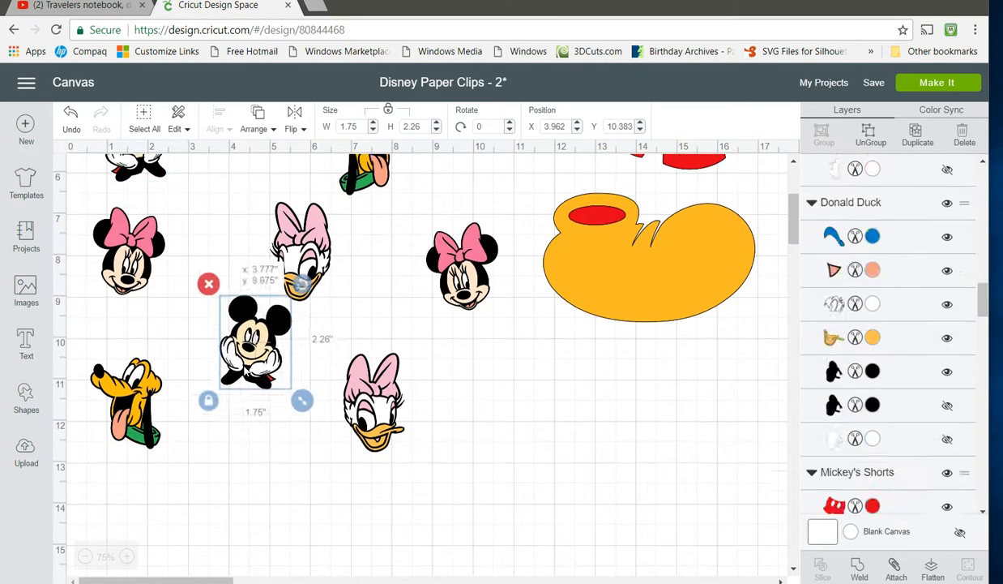
pyautogui.scroll(-3)
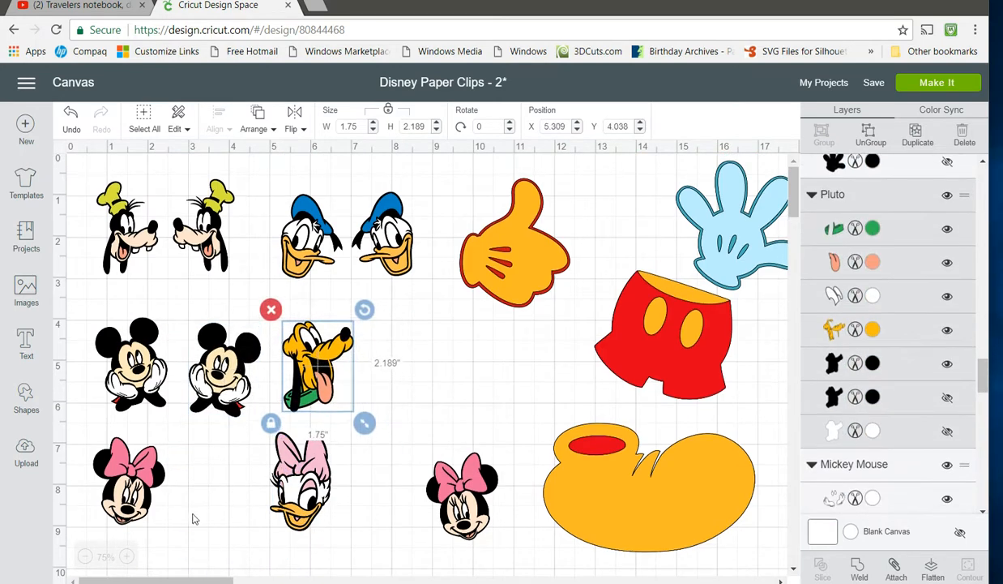
pyautogui.scroll(-3)
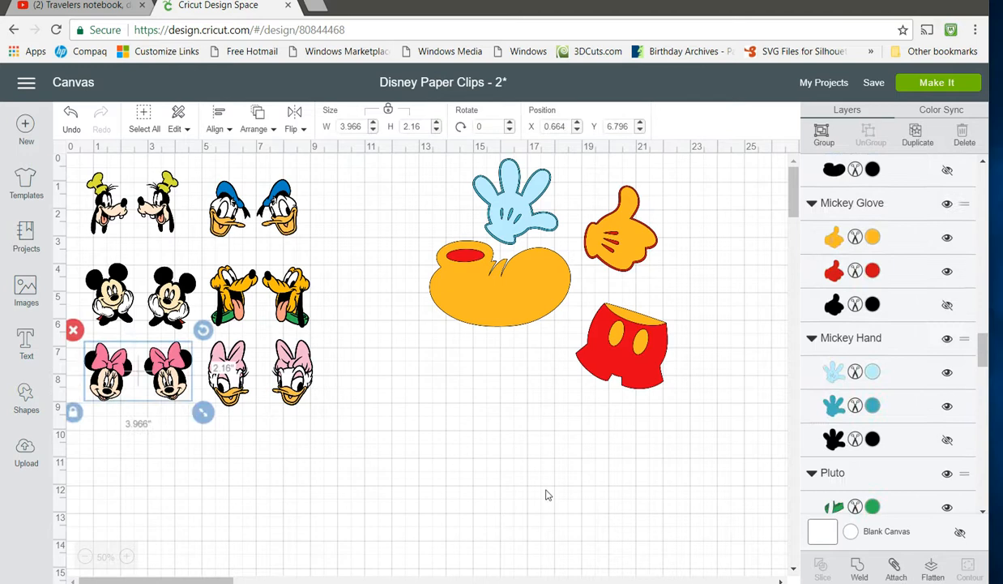
# Flatten the Mickey head pair into a single printable layer.
pyautogui.scroll(-3)
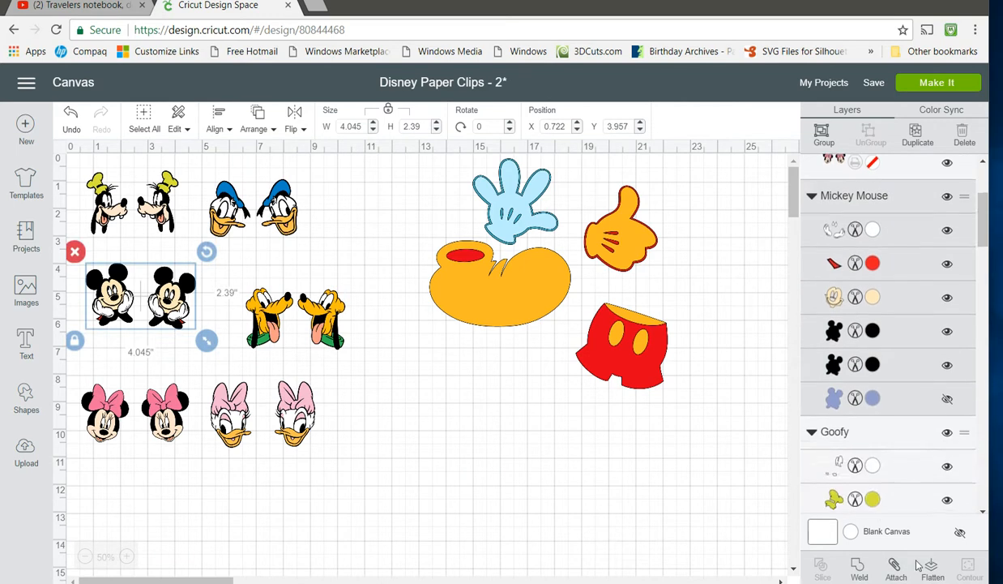
pyautogui.click(930, 567)
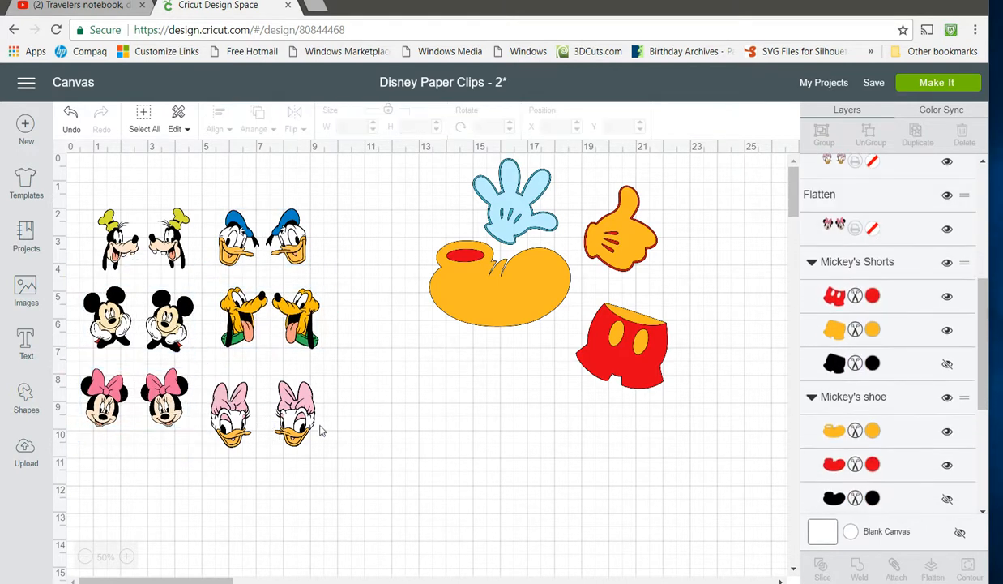
# Recolour the yellow thumbs-up glove and the blue open hand to plain white with black outlines.
pyautogui.click(499, 284)
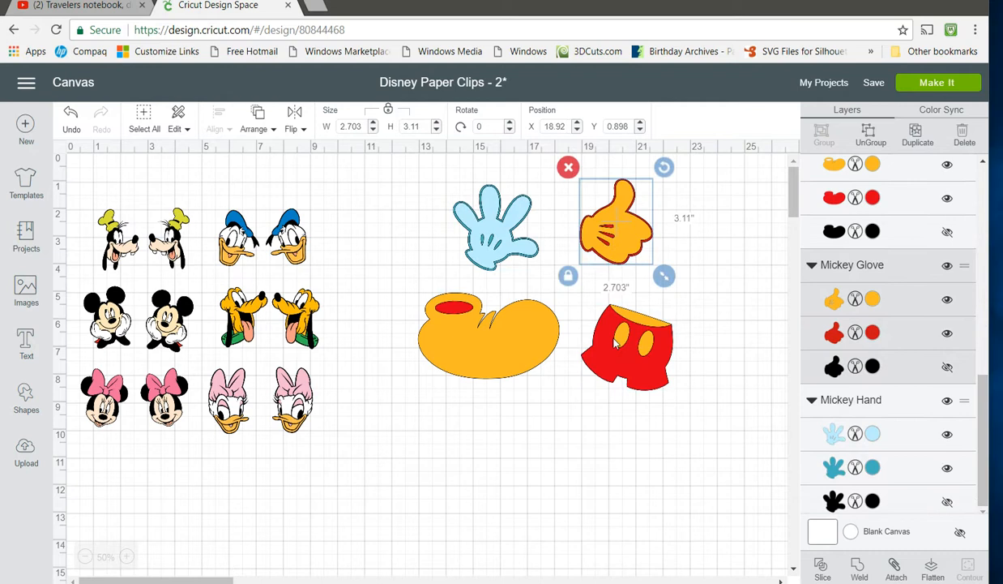
pyautogui.moveTo(487, 223)
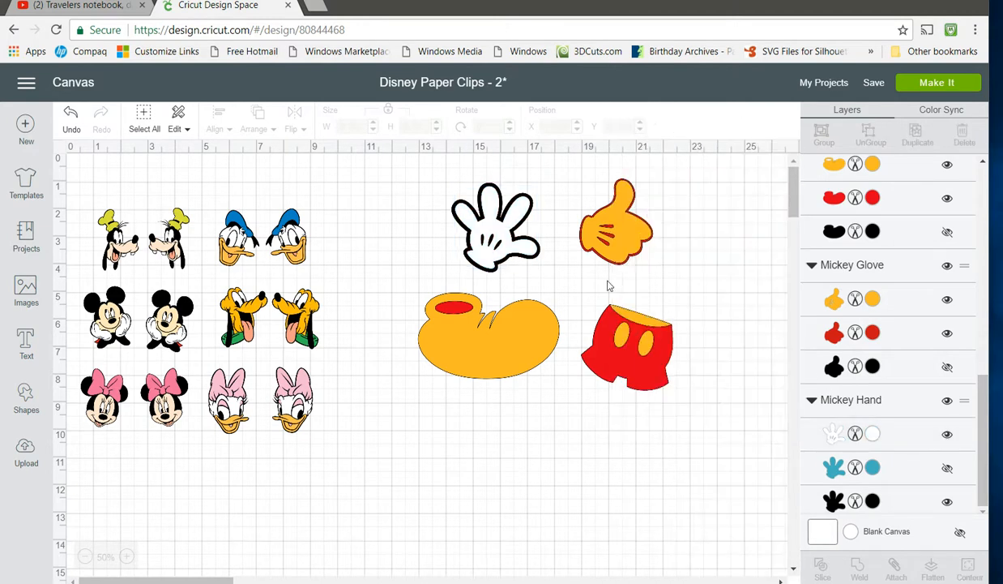
pyautogui.click(616, 221)
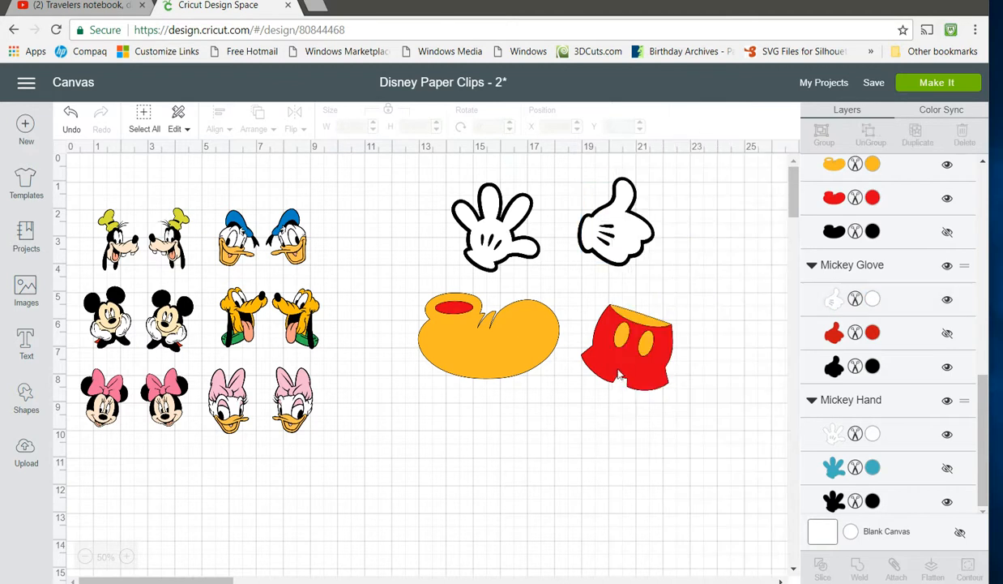
pyautogui.click(629, 339)
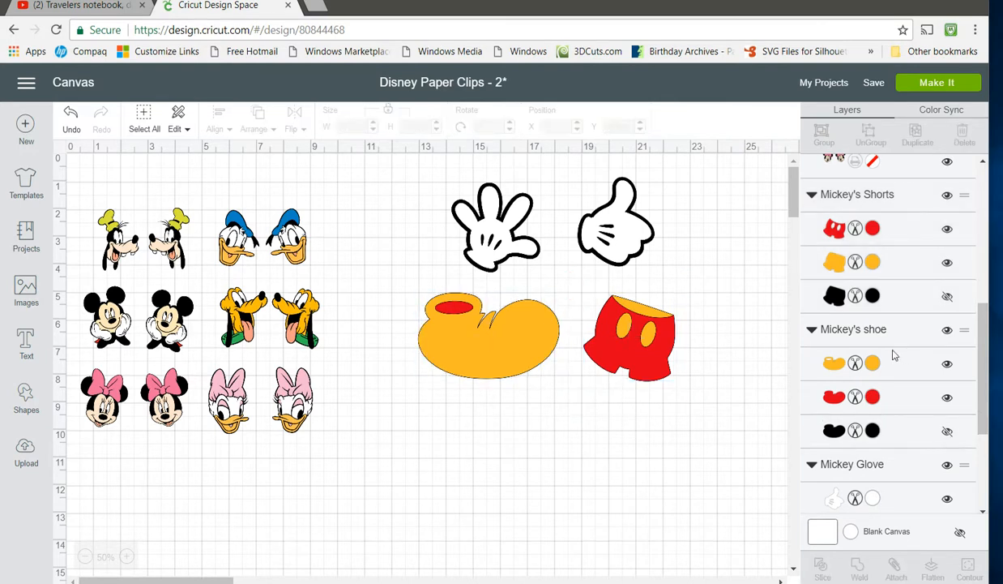
# Change the inner opening colours of Mickey's shorts and shoe in the Layers panel.
pyautogui.click(631, 338)
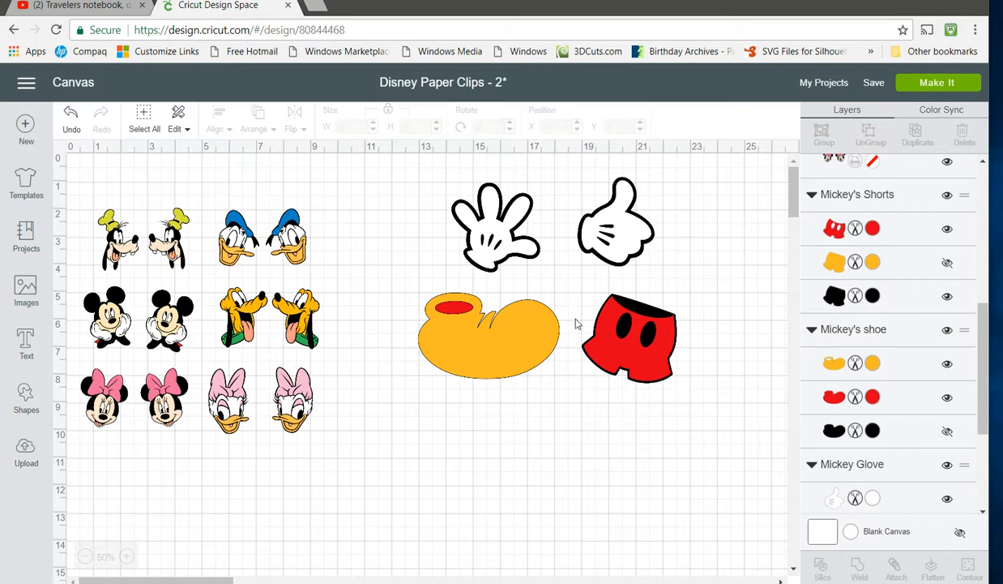
pyautogui.click(490, 334)
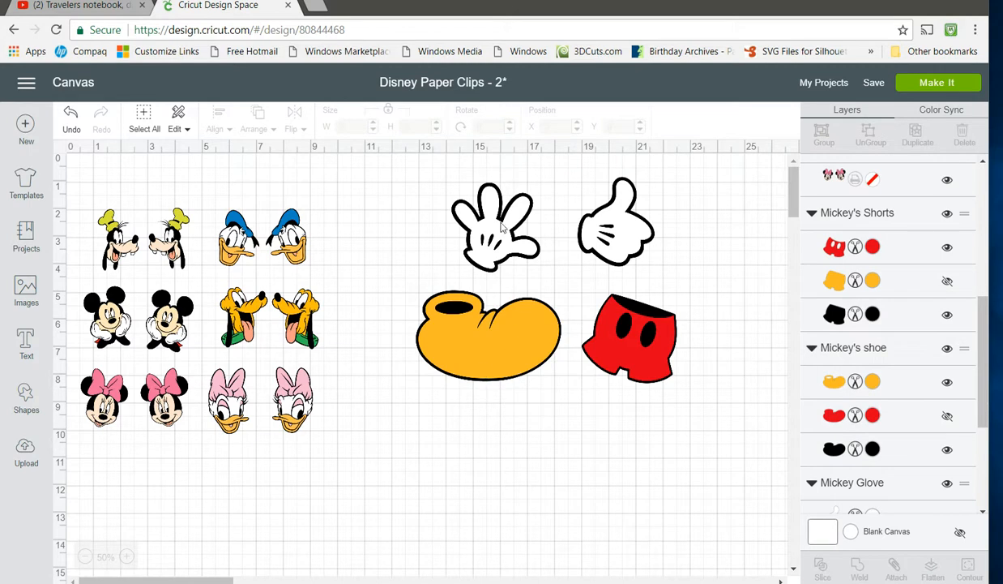
pyautogui.click(478, 224)
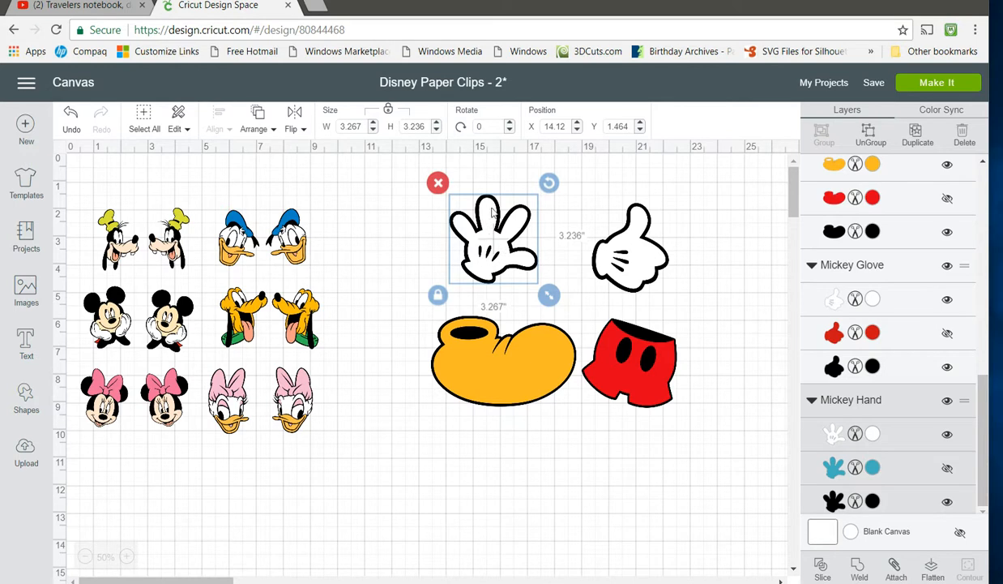
pyautogui.moveTo(499, 212)
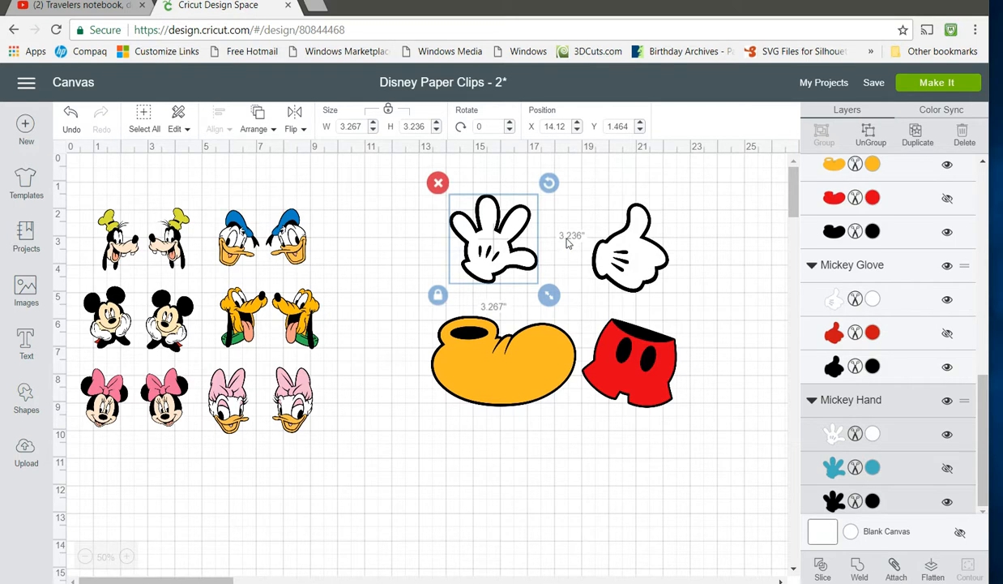
pyautogui.moveTo(499, 279)
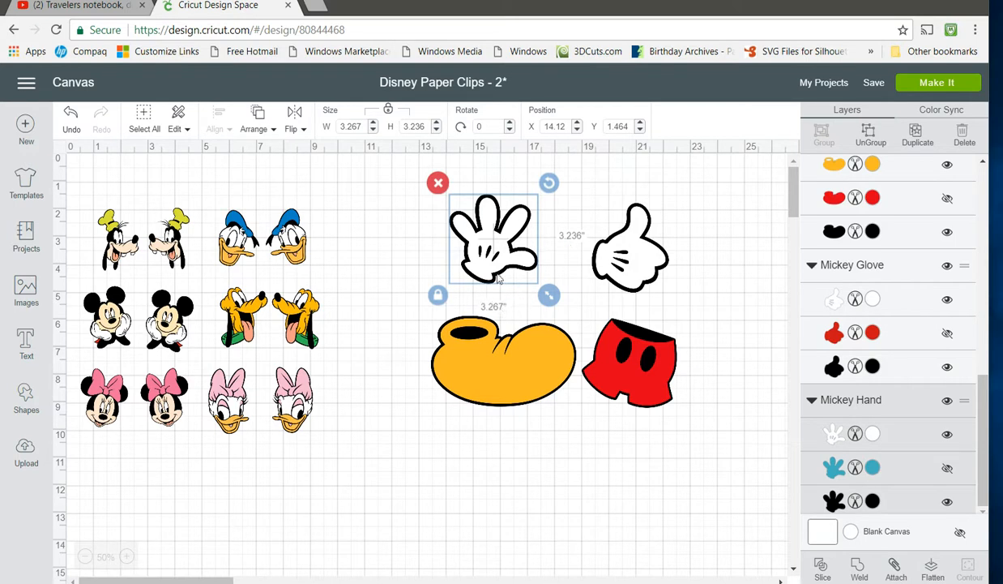
# Shrink the gloves, shoe and shorts to about three inches and gather them into a two-by-two block.
pyautogui.click(415, 126)
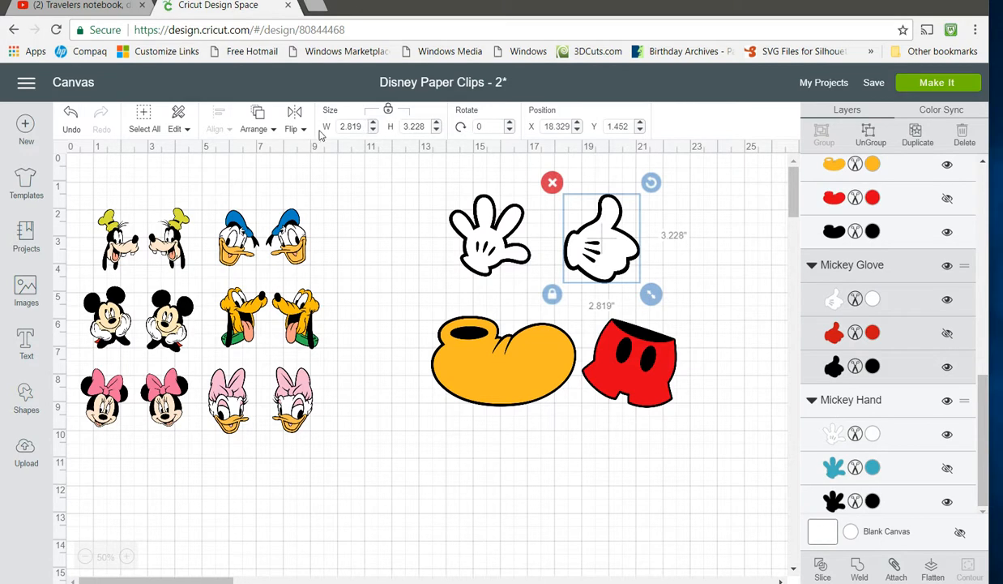
pyautogui.moveTo(621, 253)
pyautogui.write('3')
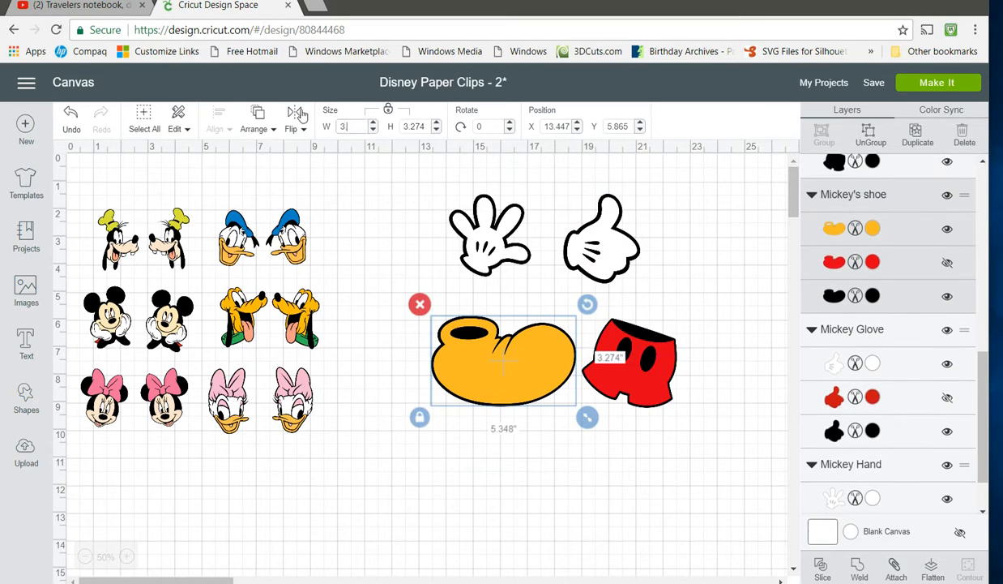
pyautogui.moveTo(588, 416); pyautogui.dragTo(524, 378)
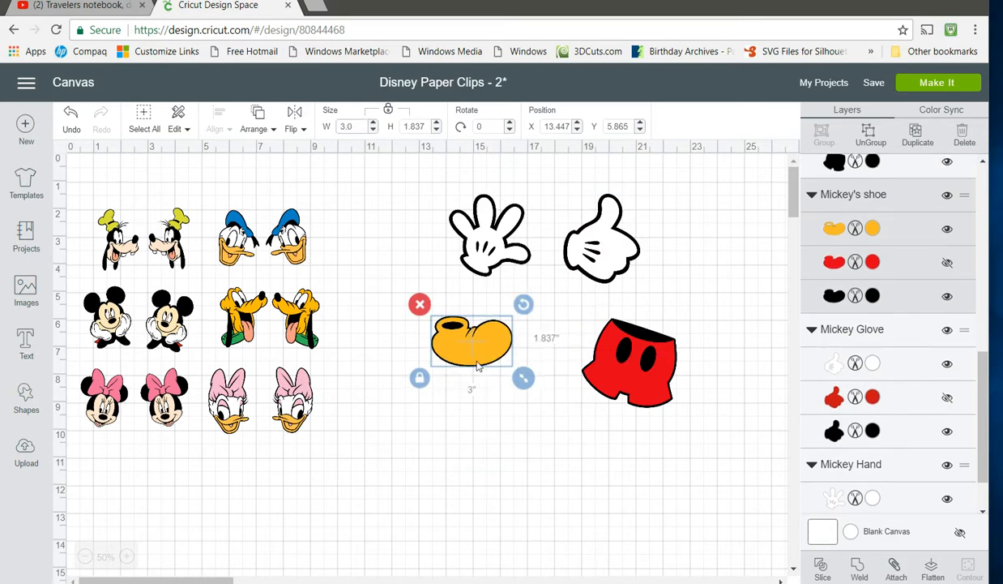
pyautogui.moveTo(472, 341); pyautogui.dragTo(493, 311)
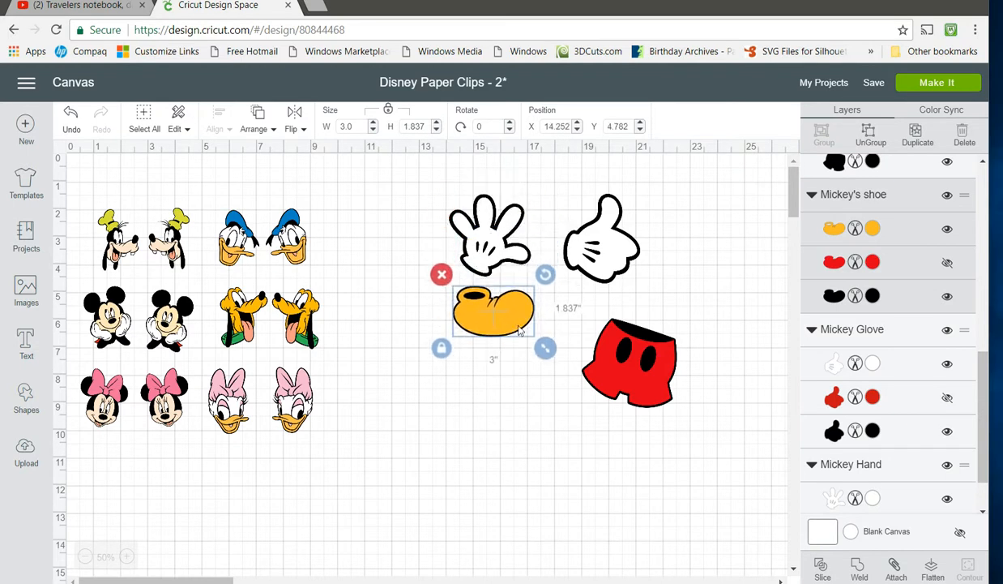
pyautogui.moveTo(545, 250)
pyautogui.write('2')
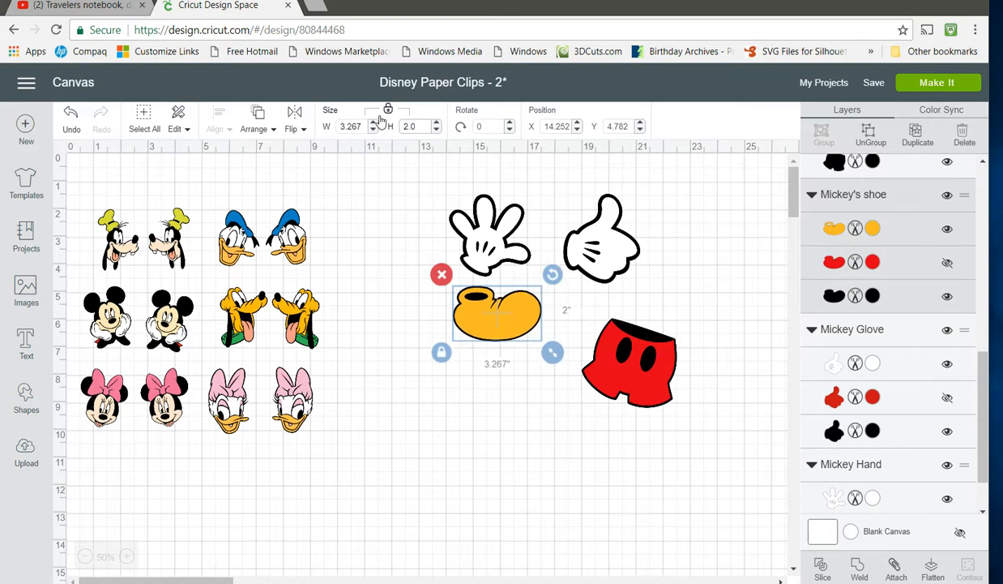
pyautogui.moveTo(496, 311); pyautogui.dragTo(489, 235)
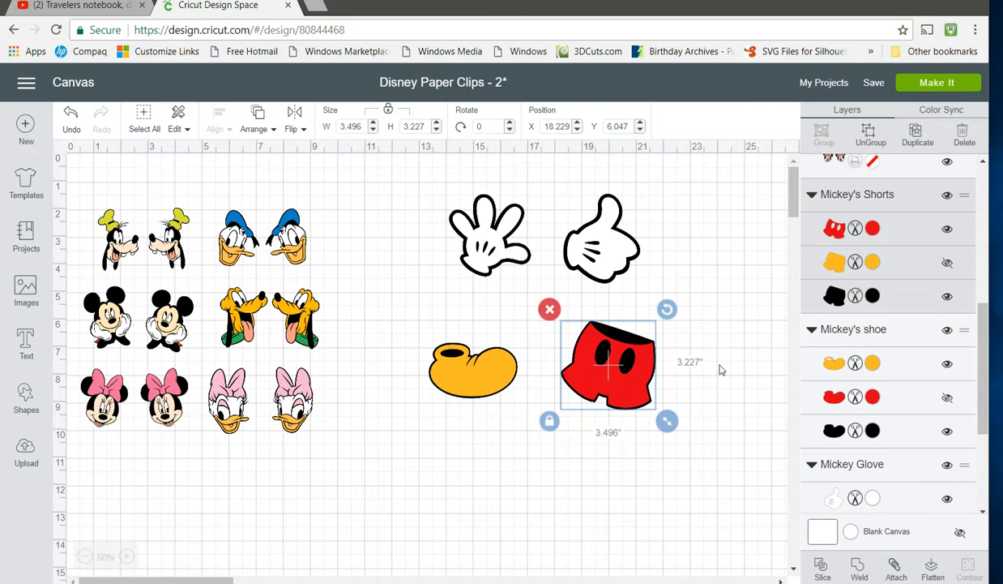
pyautogui.click(413, 127)
pyautogui.write('3')
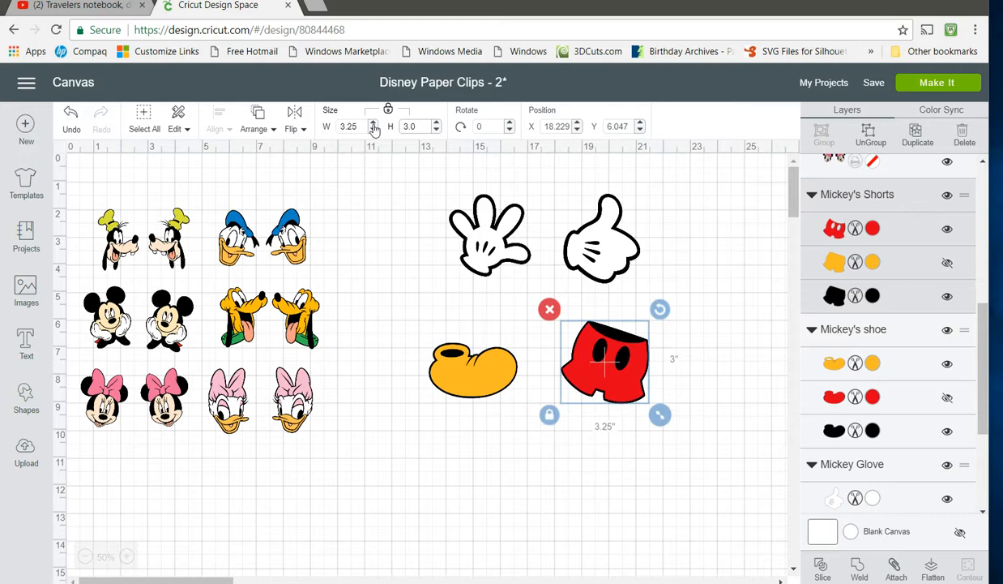
pyautogui.moveTo(603, 360); pyautogui.dragTo(593, 364)
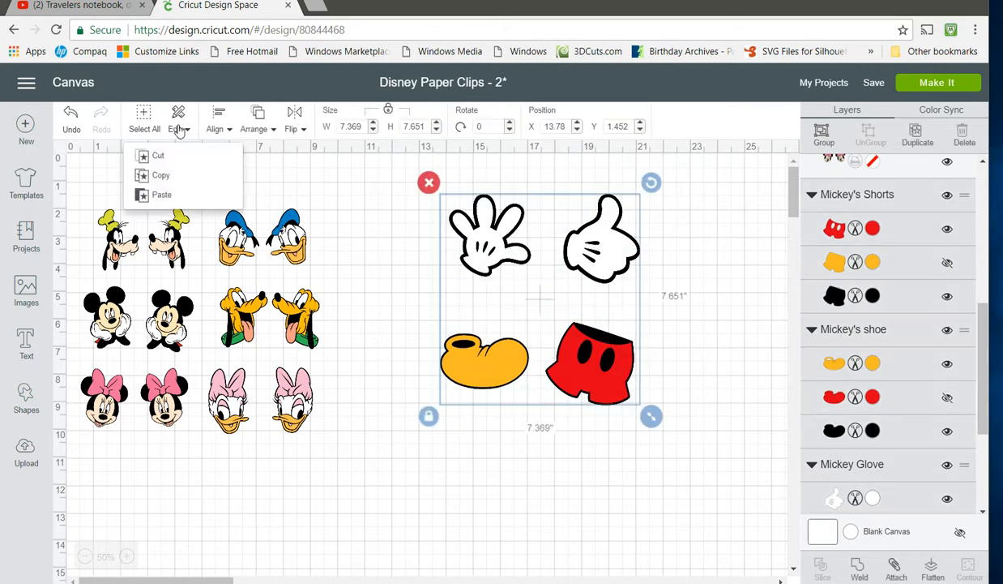
# Copy the four Mickey pieces, mirror the copies and set each beside its original.
pyautogui.click(194, 201)
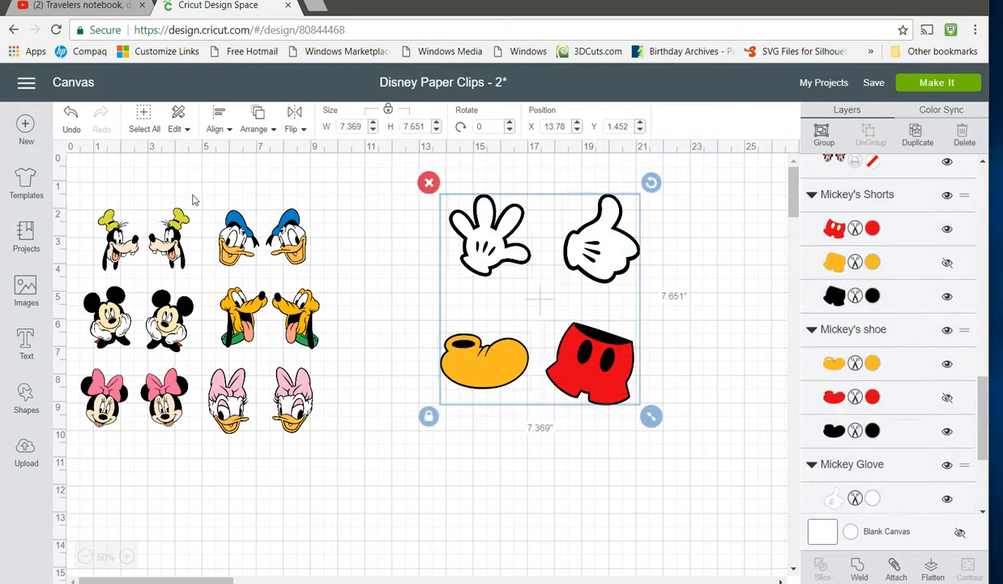
pyautogui.moveTo(541, 295); pyautogui.dragTo(608, 478)
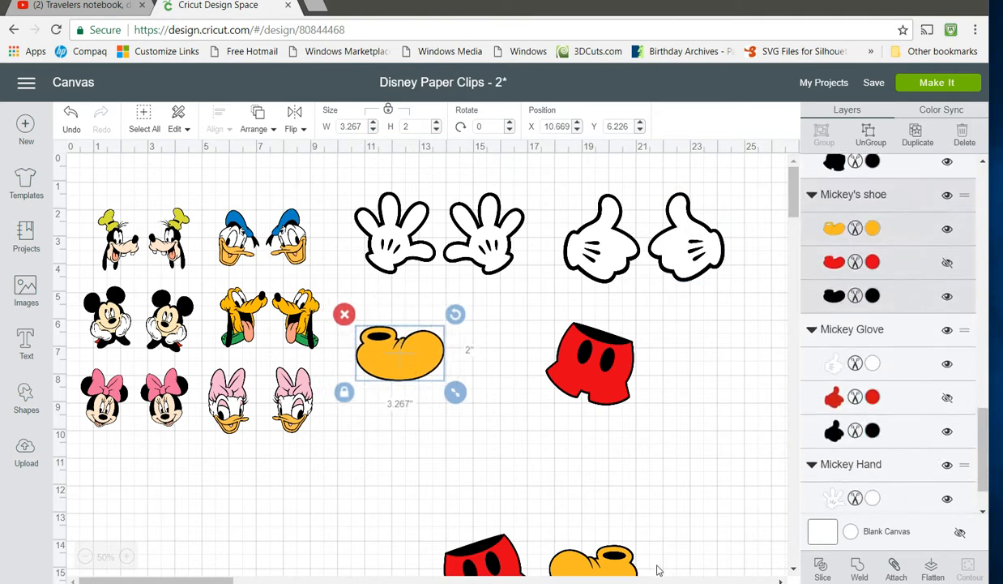
pyautogui.moveTo(399, 354); pyautogui.dragTo(499, 353)
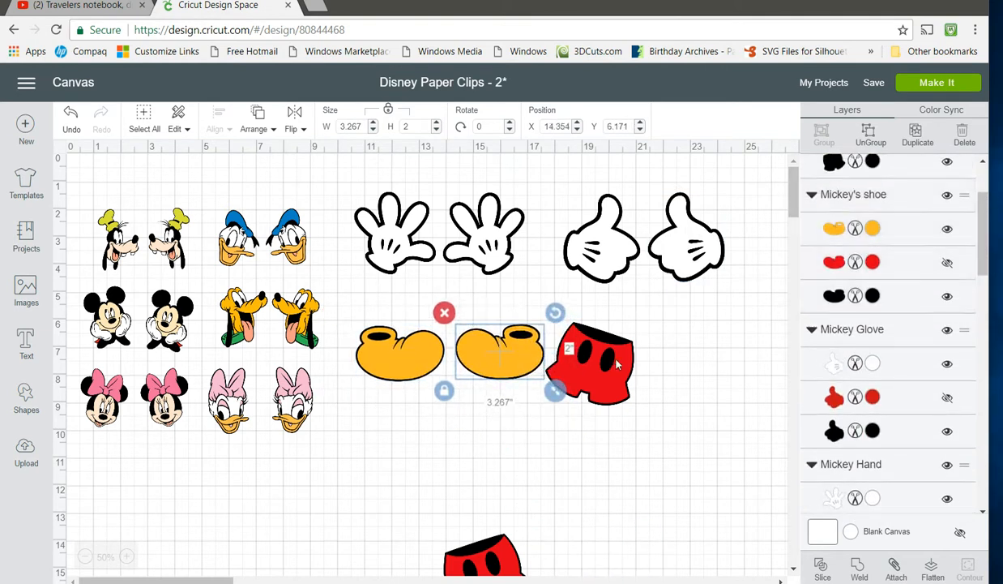
pyautogui.moveTo(592, 365); pyautogui.dragTo(580, 381)
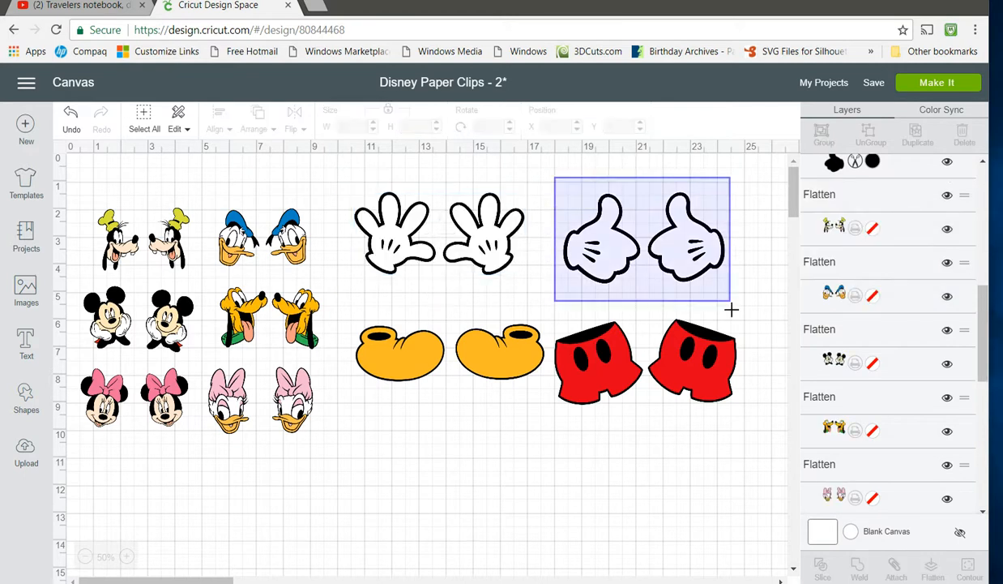
# Flatten the glove pair into one printable image and send the design to Make It.
pyautogui.click(642, 236)
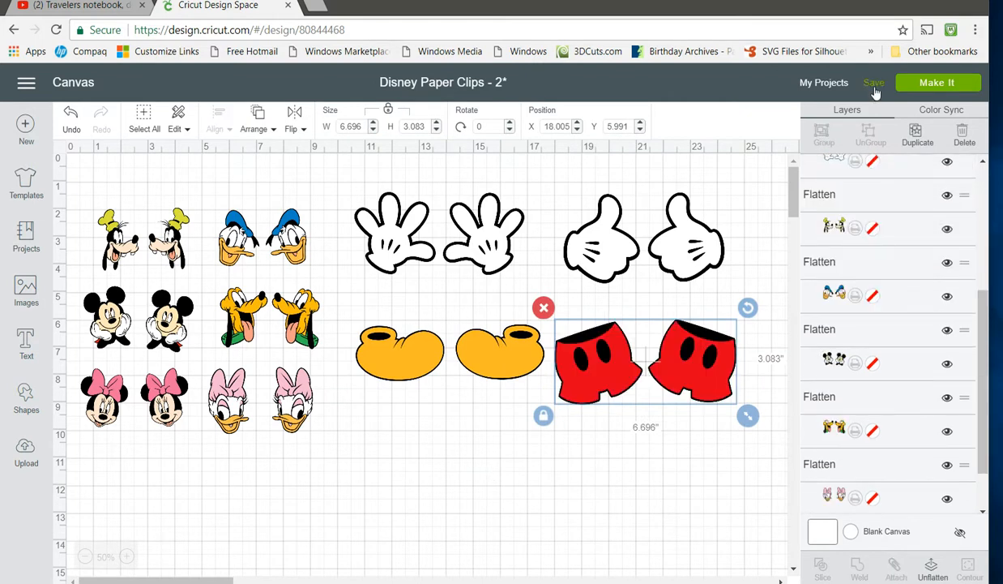
pyautogui.click(937, 82)
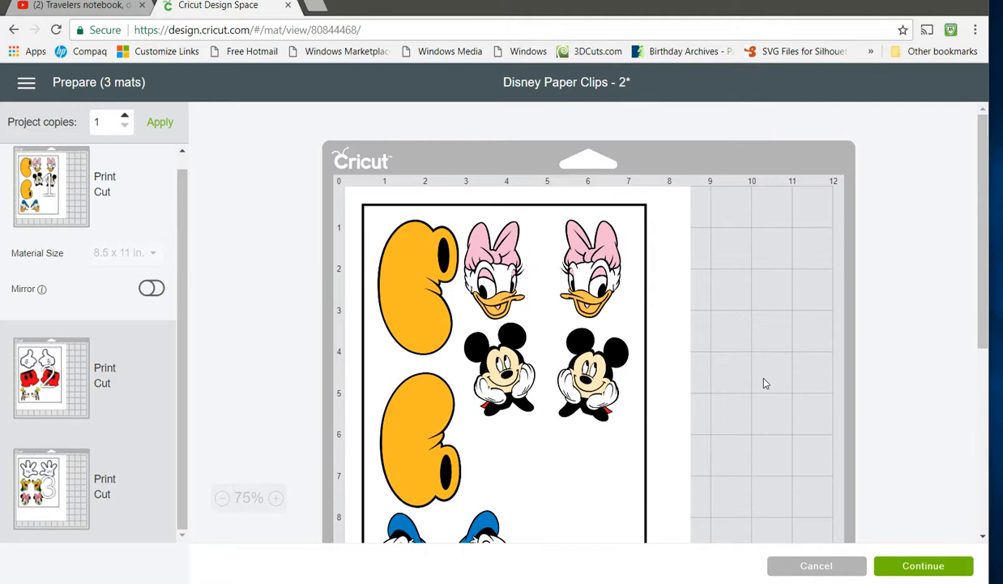
# Scroll the Prepare screen to review the three print-then-cut mats.
pyautogui.scroll(-3)
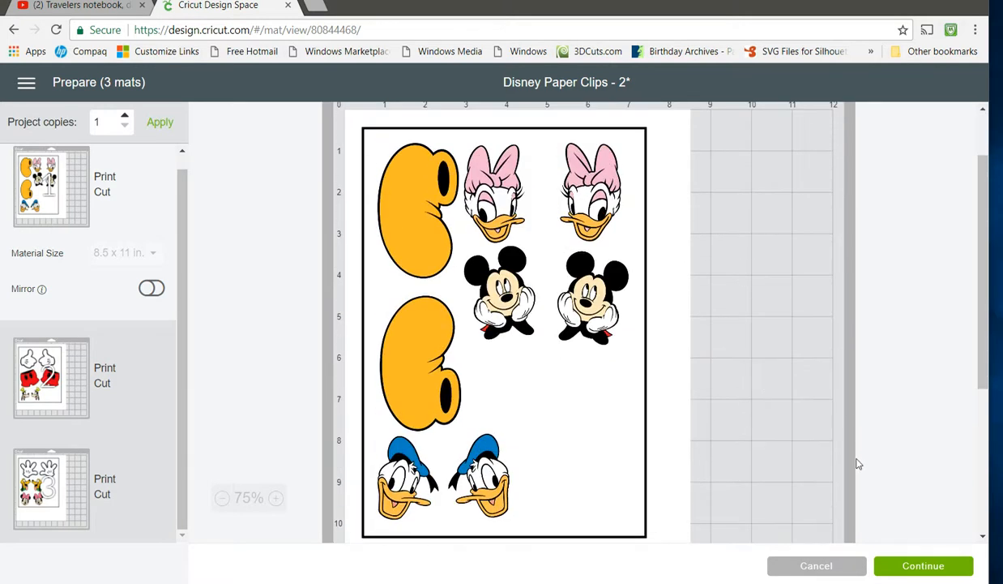